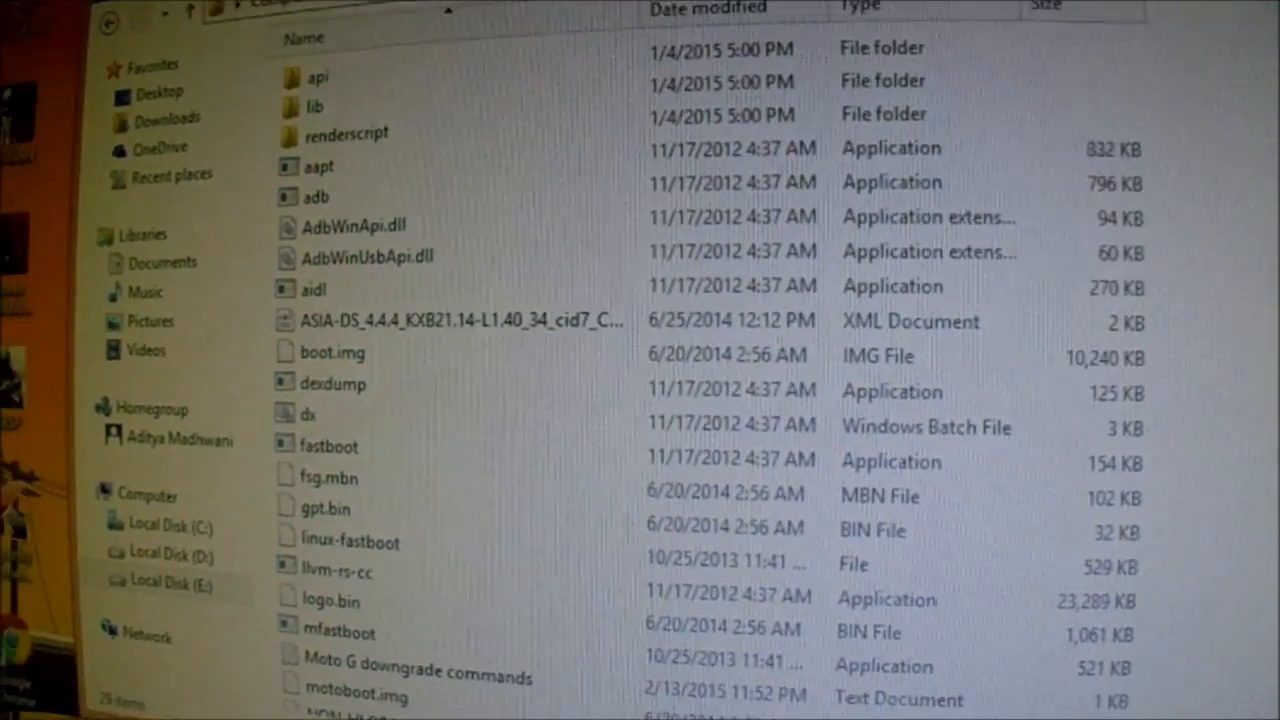
Step: Open the 'Moto G downgrade commands' text file from the platform-tools folder
{"action": "scroll", "scroll_direction": "down", "scroll_amount": 3}
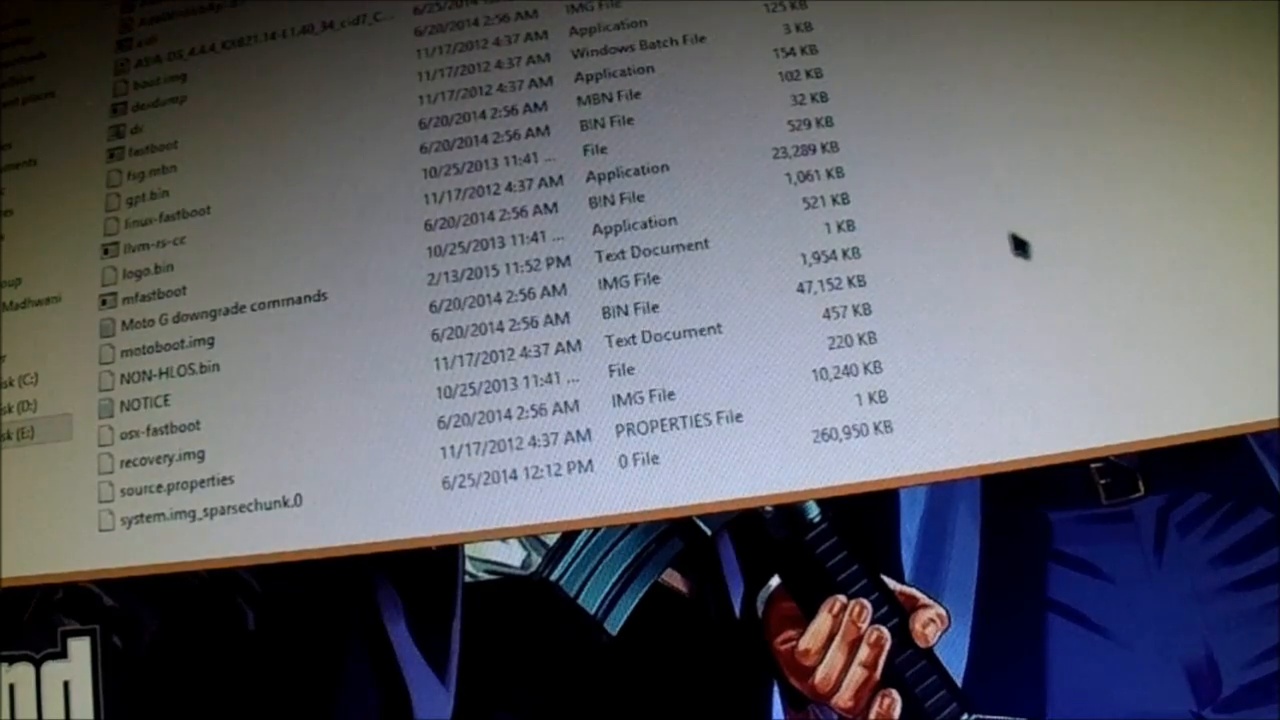
{"action": "right_click", "coordinate": [1020, 245]}
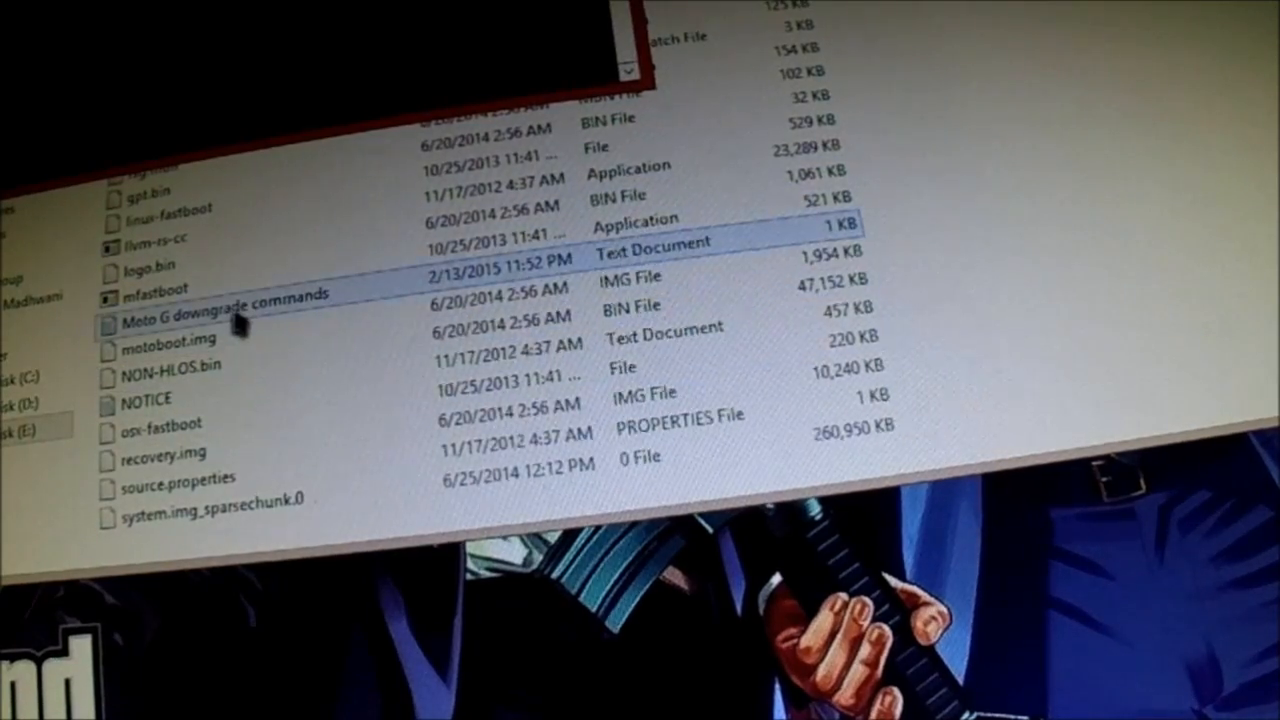
{"action": "double_click", "coordinate": [225, 293]}
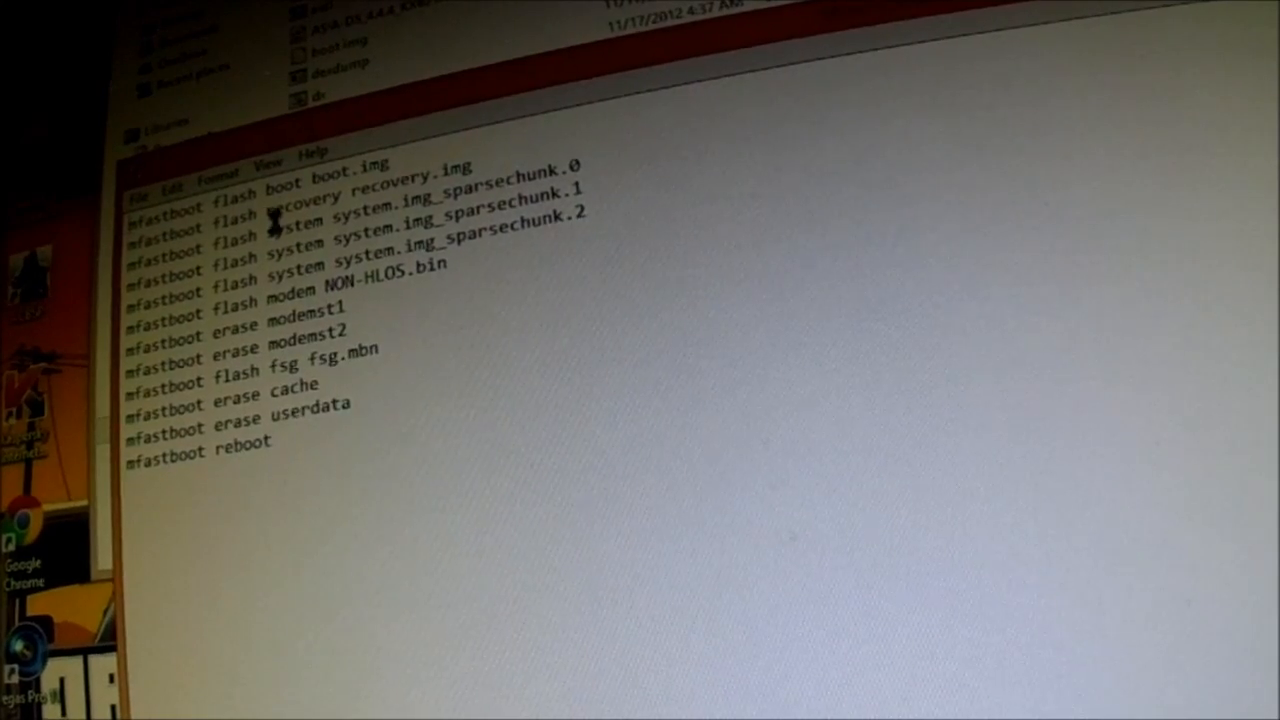
Step: Select all mfastboot command lines in Notepad, from flashing boot to the final reboot
{"action": "key", "text": "ctrl+a"}
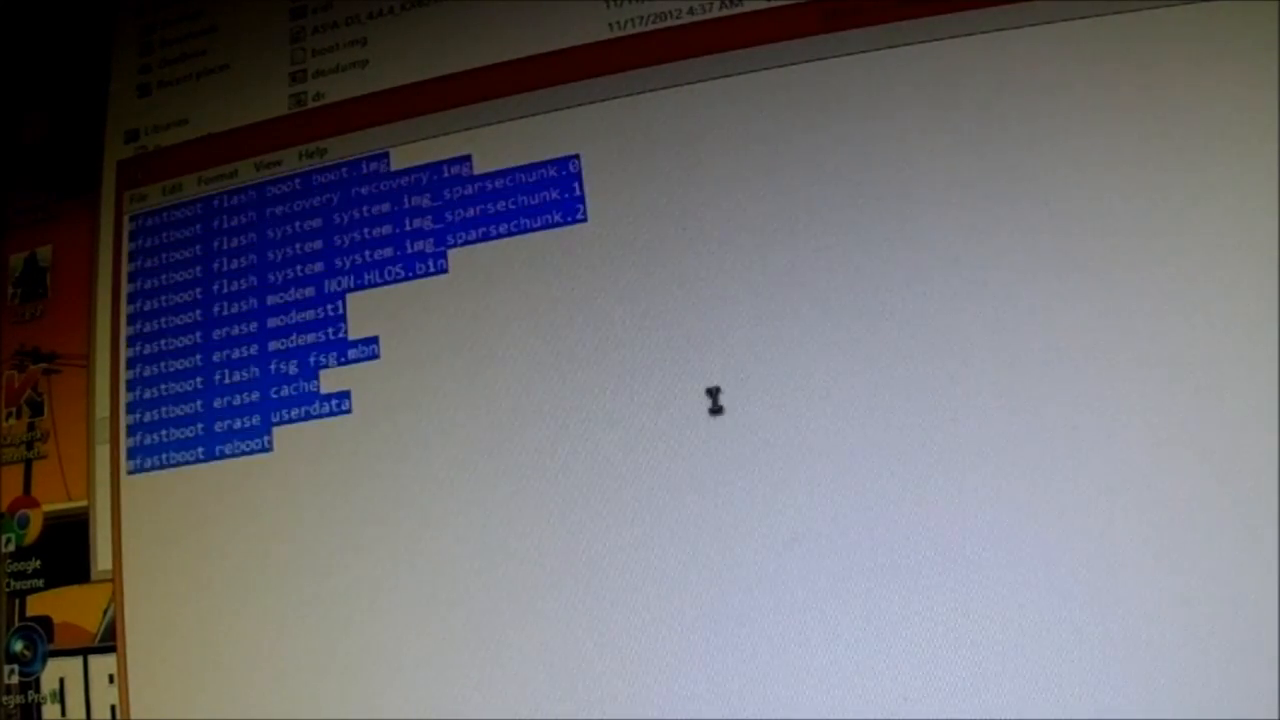